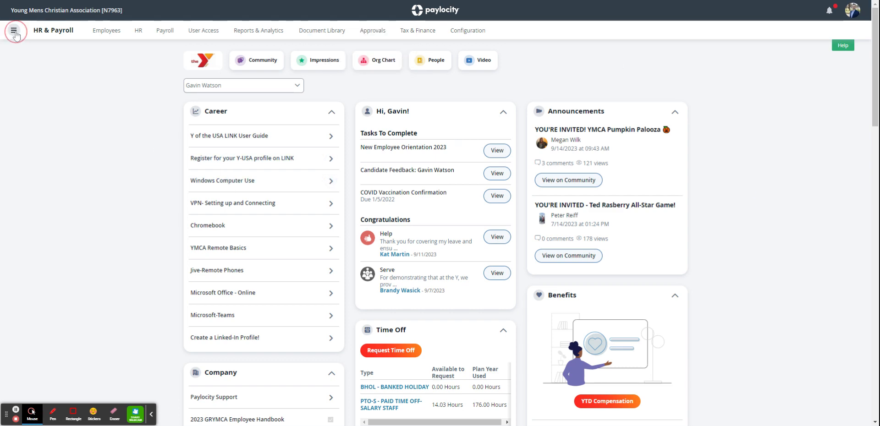
- Navigate from the HR & Payroll home page to the Onboarding module
left_click(16, 31)
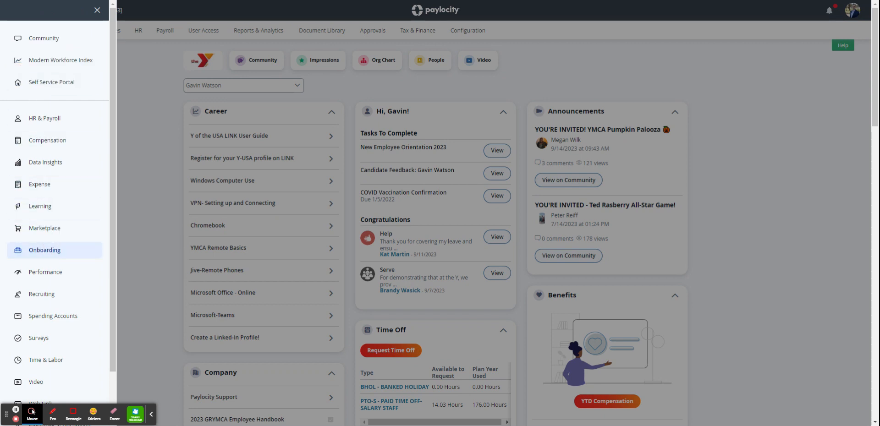
left_click(44, 250)
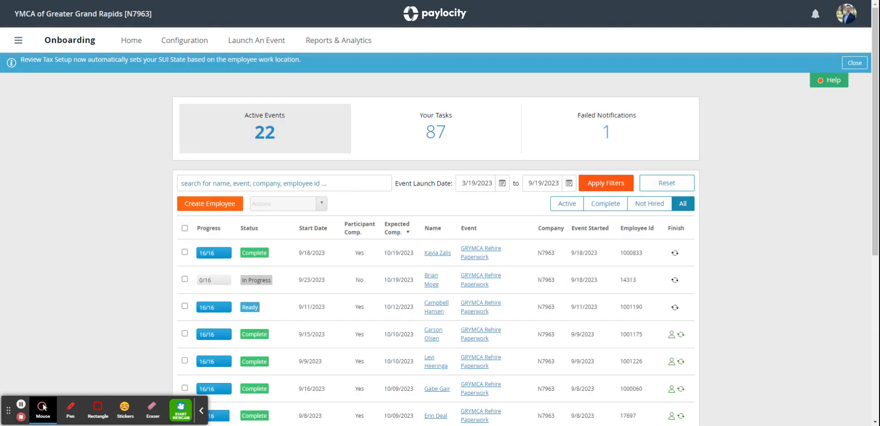
mouse_move(117, 200)
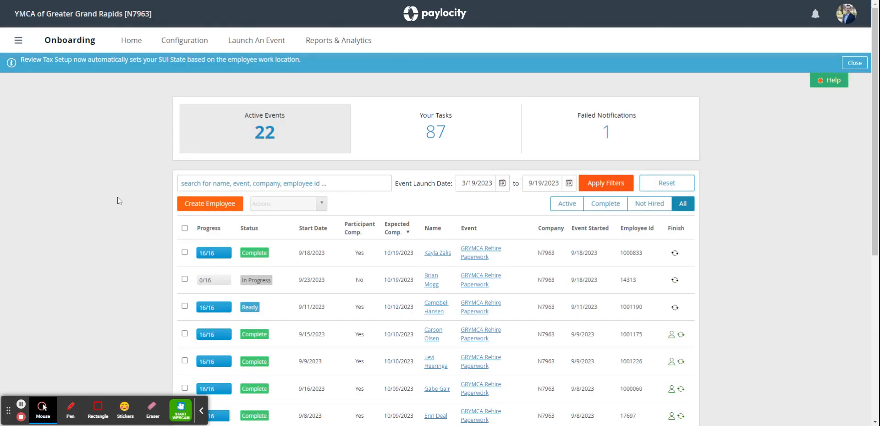
mouse_move(282, 155)
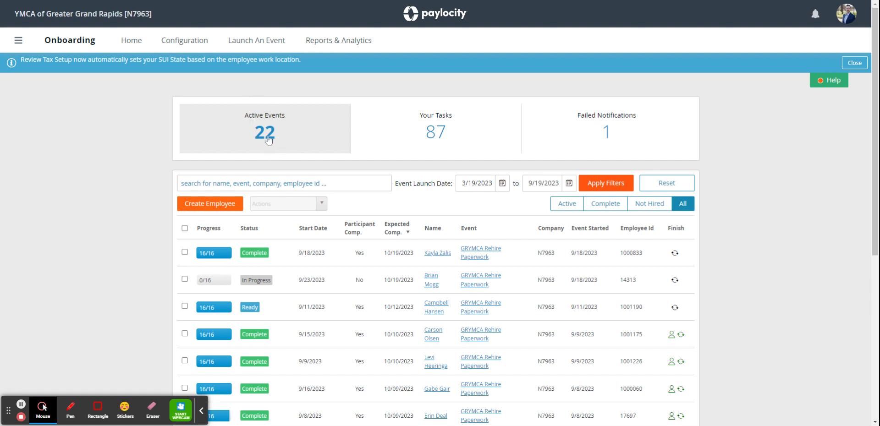
mouse_move(447, 152)
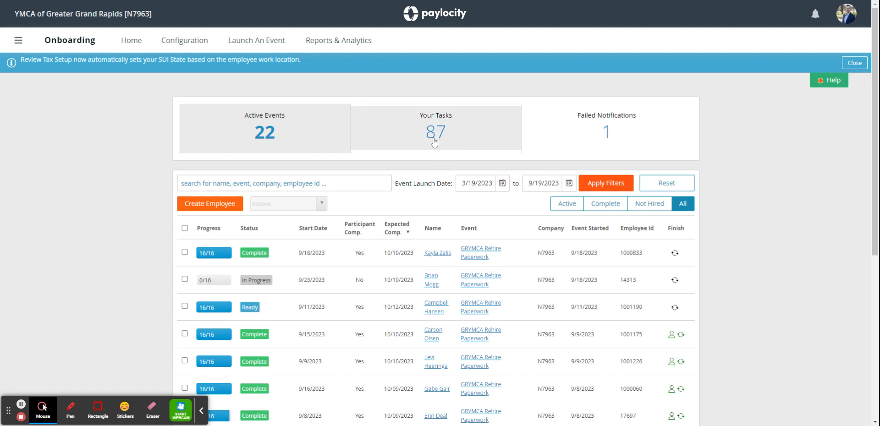
mouse_move(575, 127)
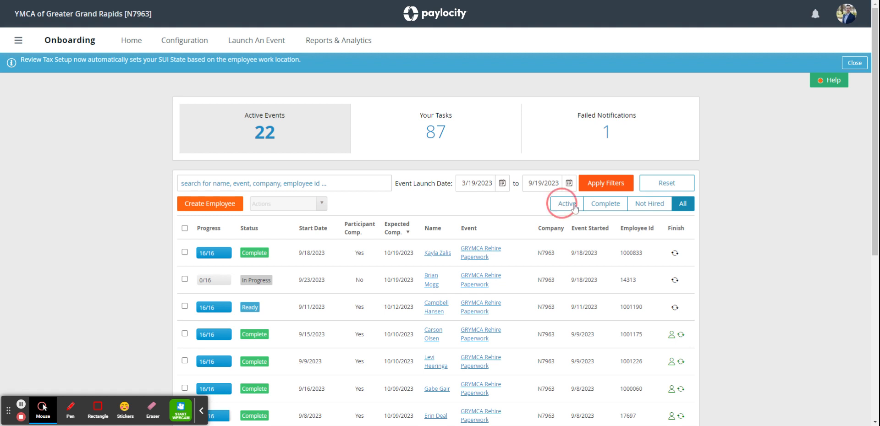
- Filter the onboarding events table to show only Active events
left_click(566, 204)
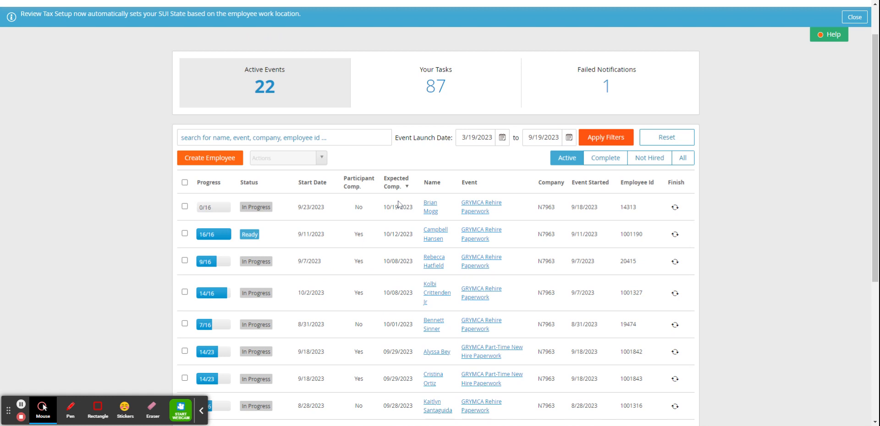
mouse_move(402, 206)
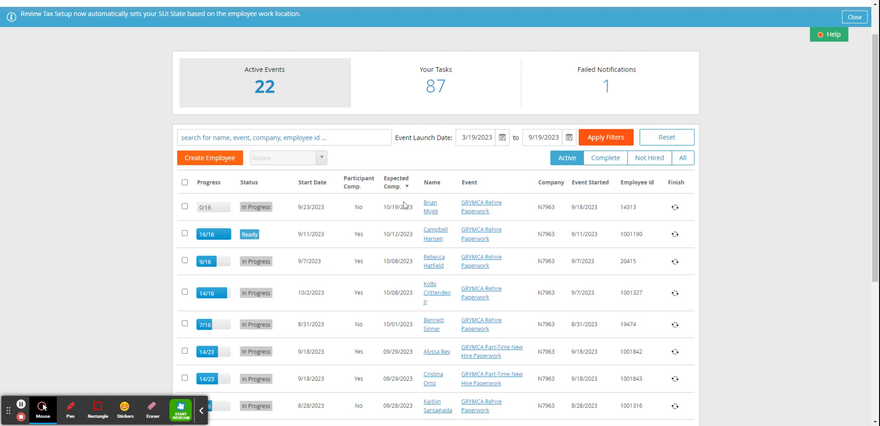
mouse_move(419, 167)
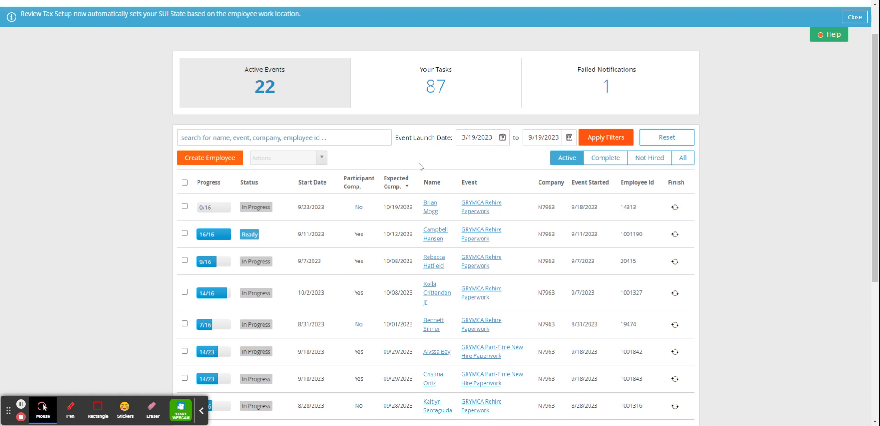
mouse_move(214, 197)
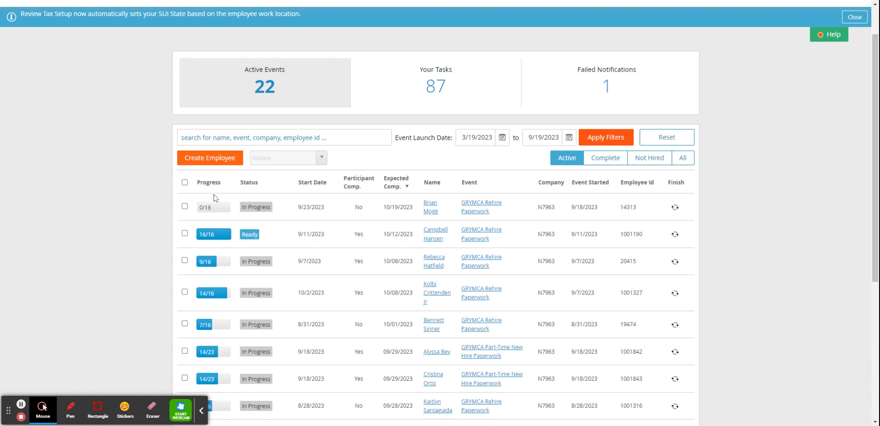
mouse_move(196, 212)
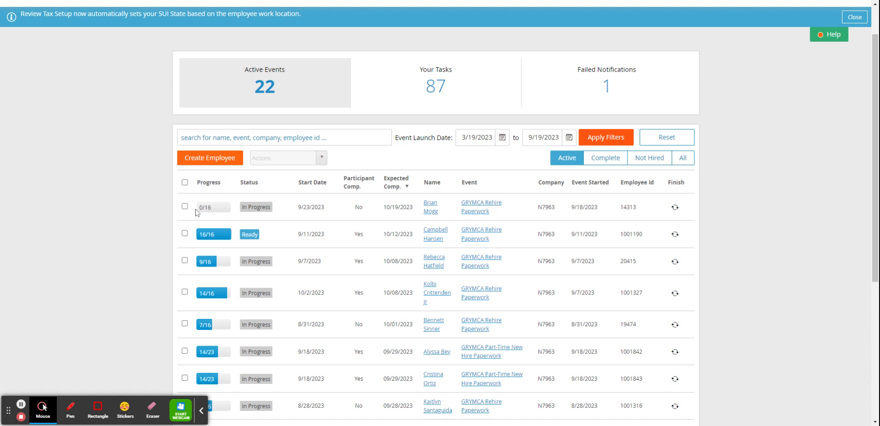
mouse_move(204, 230)
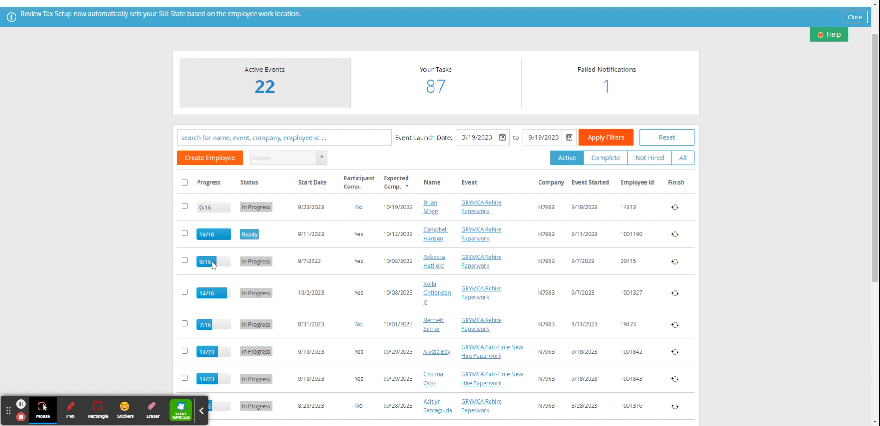
mouse_move(225, 266)
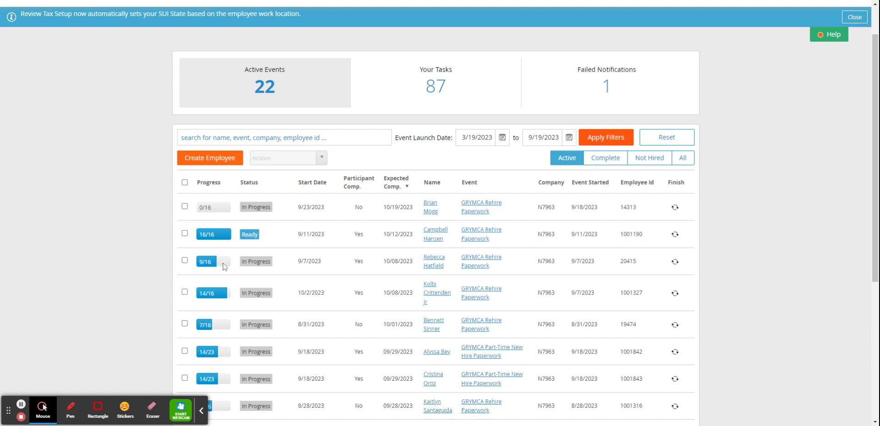
mouse_move(438, 223)
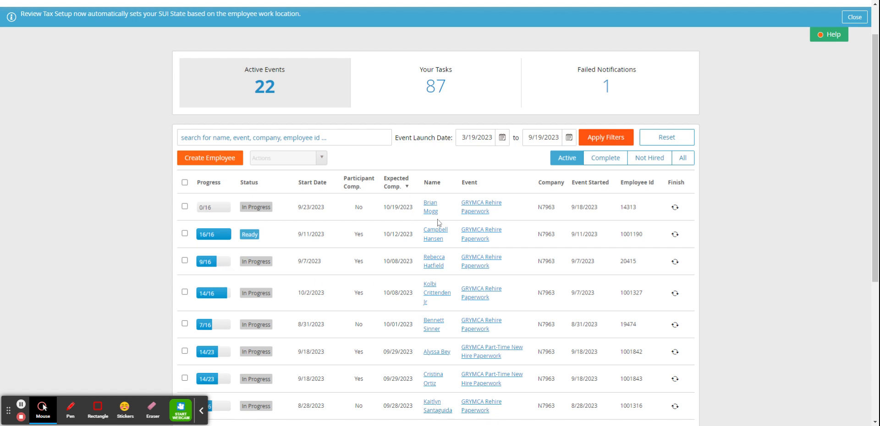
mouse_move(495, 218)
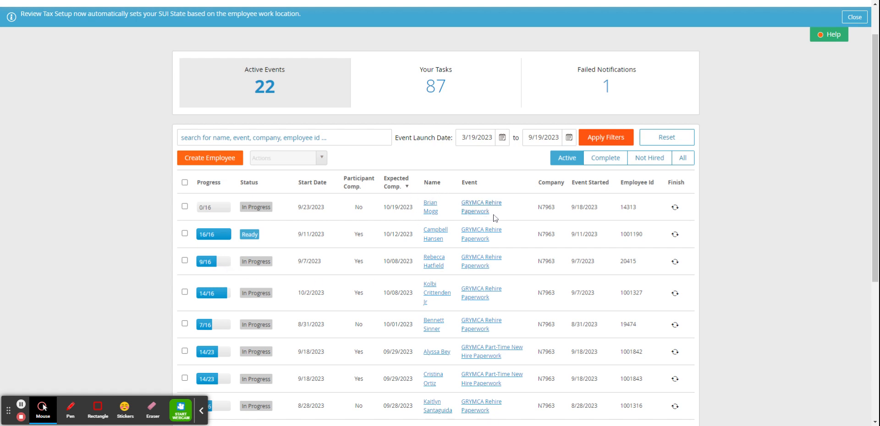
mouse_move(470, 217)
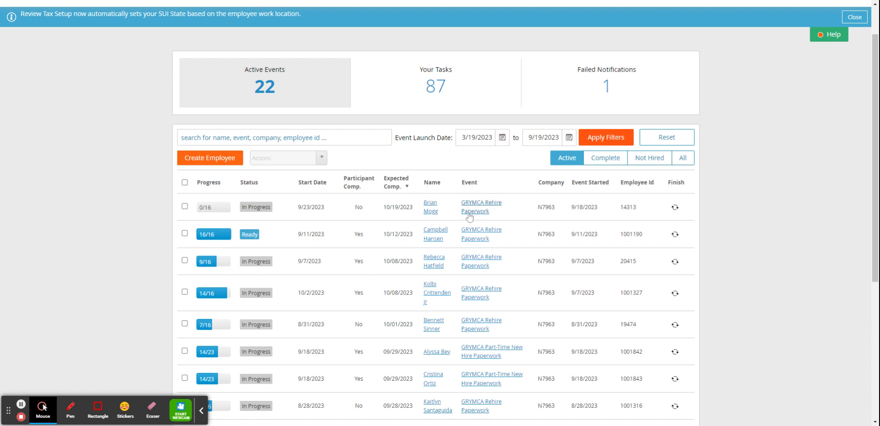
mouse_move(501, 228)
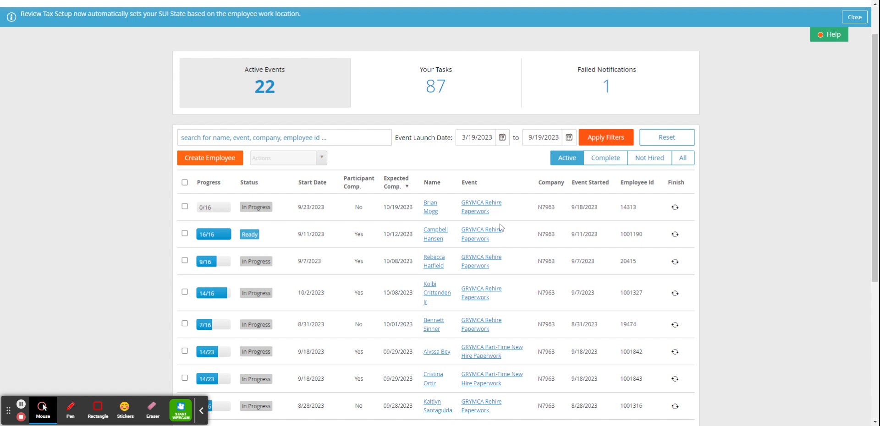
mouse_move(764, 4)
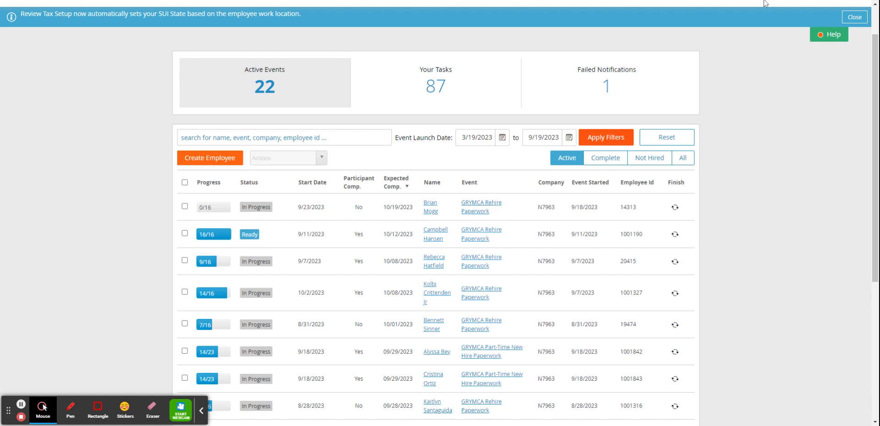